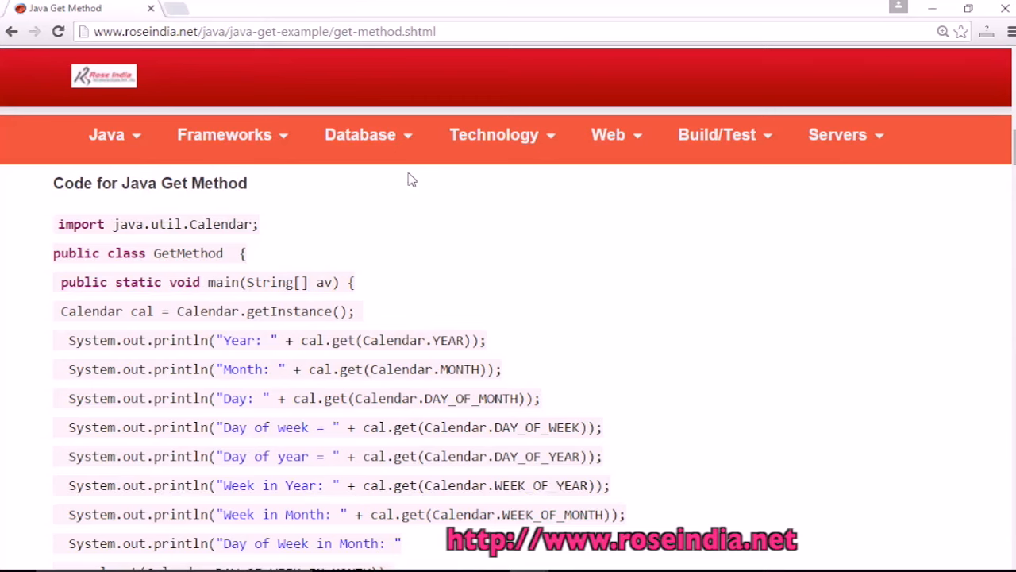
# Study the roseindia Calendar example (Month, Calendar, Calendar.YEAR), then create the GetMethod class
pyautogui.scroll(-3)
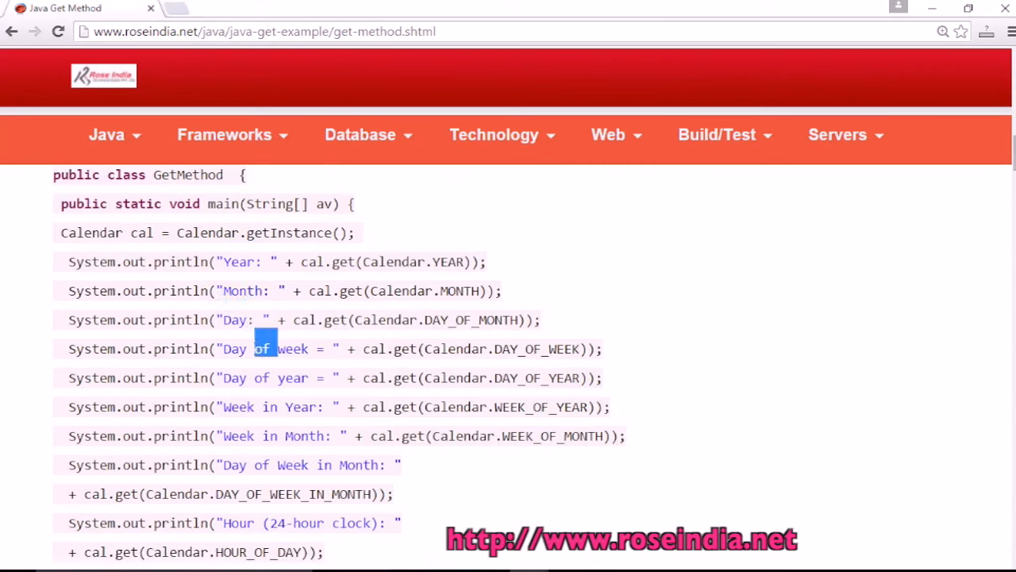
pyautogui.moveTo(294, 407)
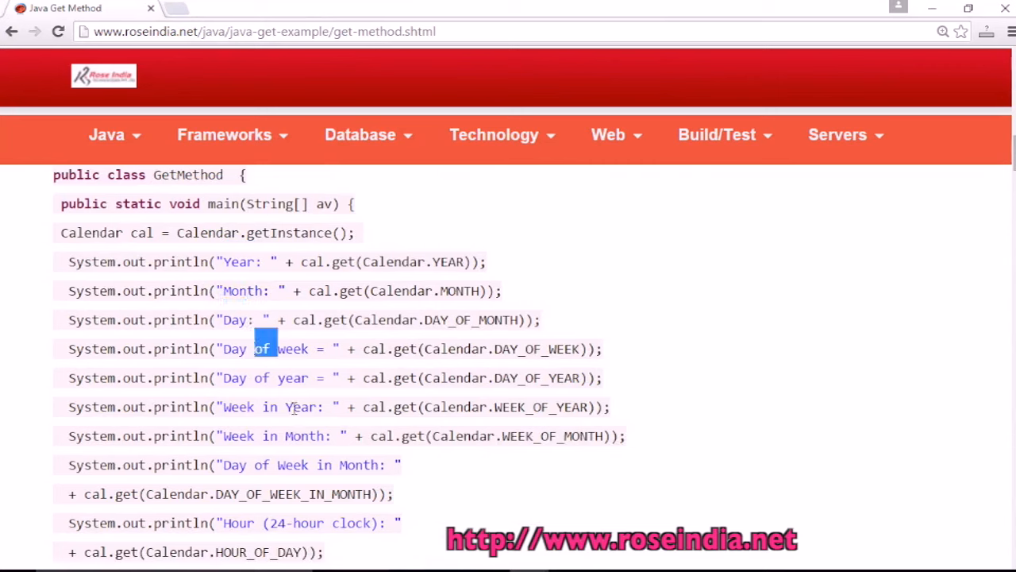
pyautogui.doubleClick(303, 436)
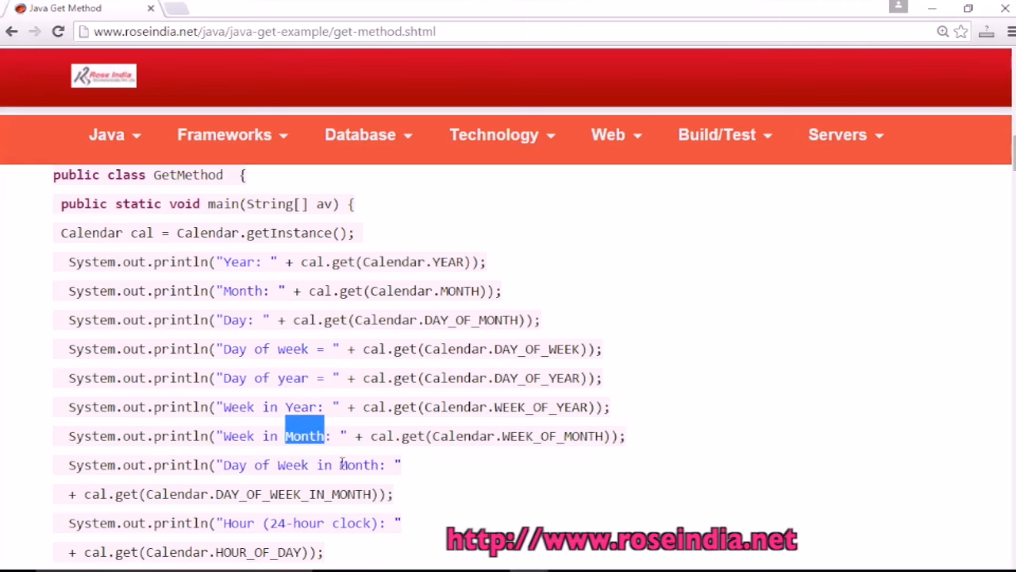
pyautogui.scroll(-3)
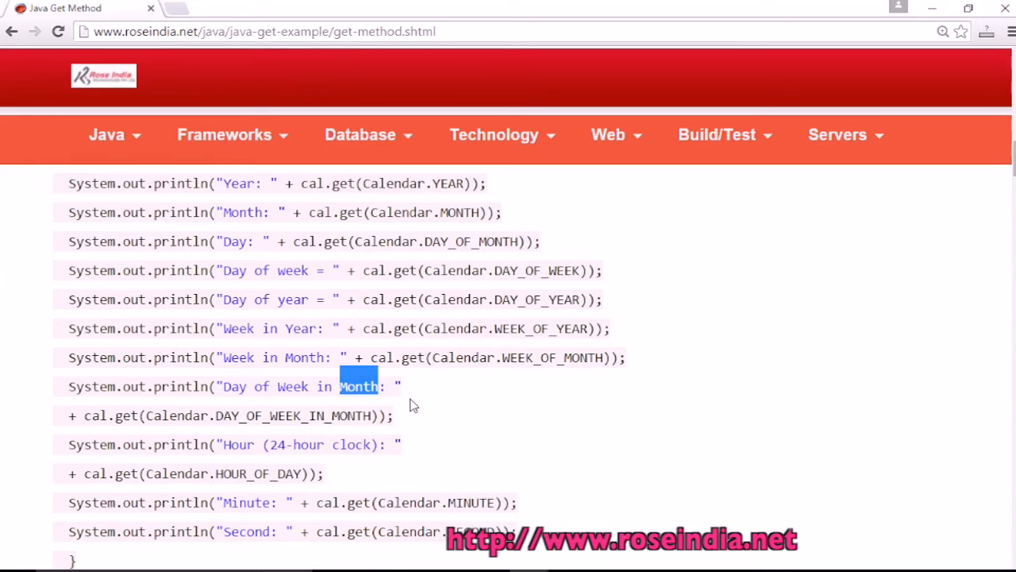
pyautogui.scroll(3)
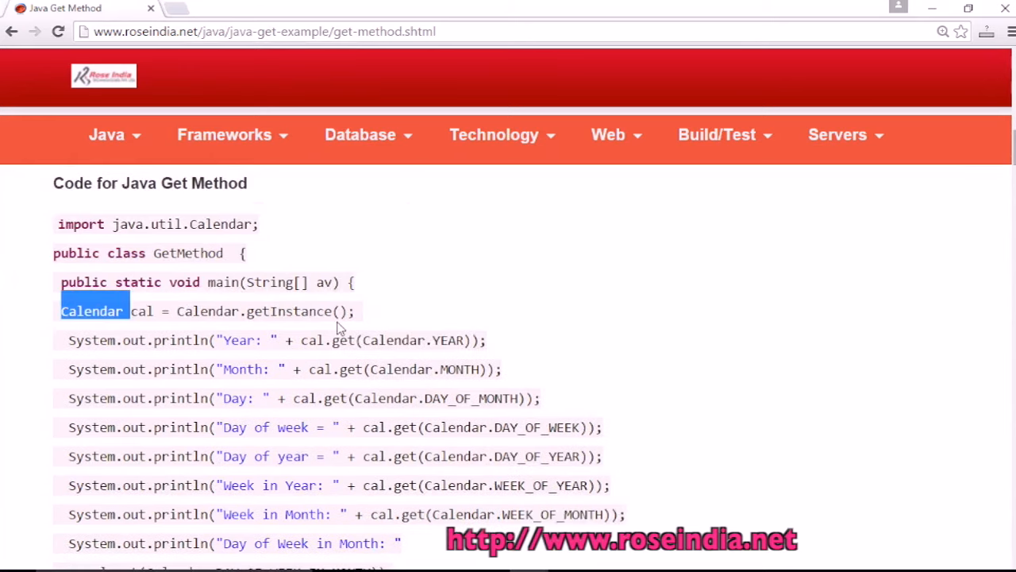
pyautogui.doubleClick(290, 310)
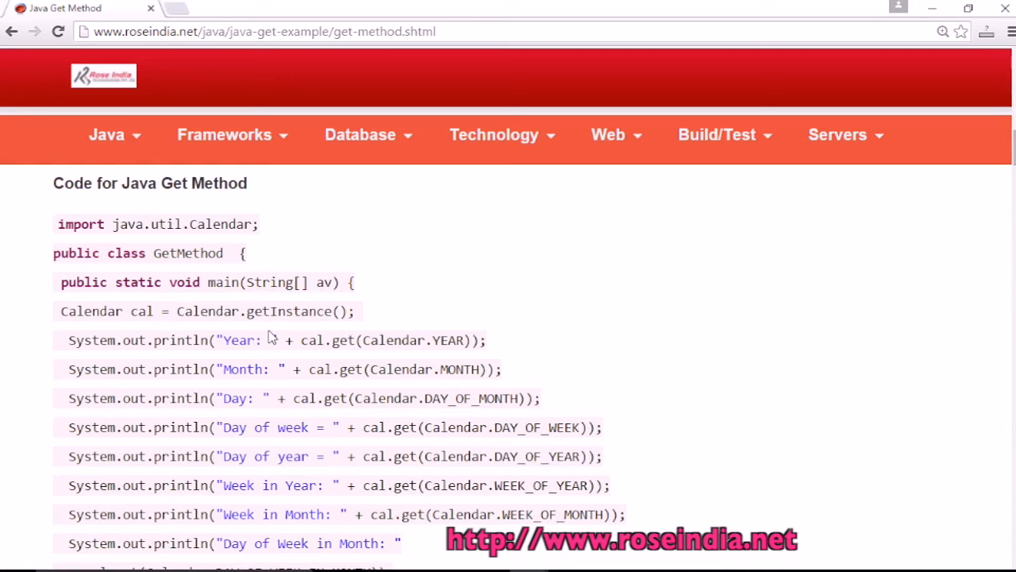
pyautogui.doubleClick(343, 340)
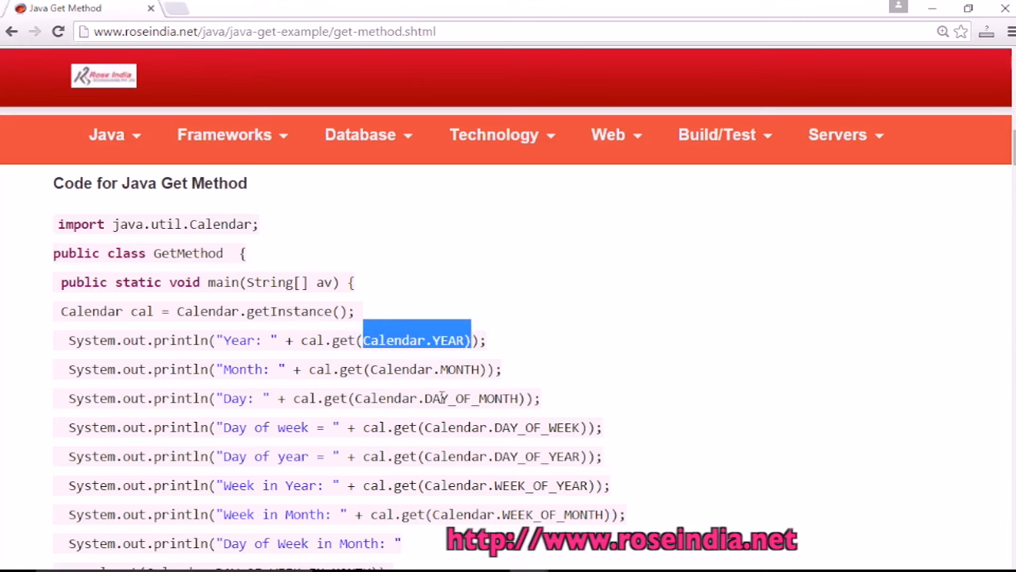
pyautogui.scroll(-3)
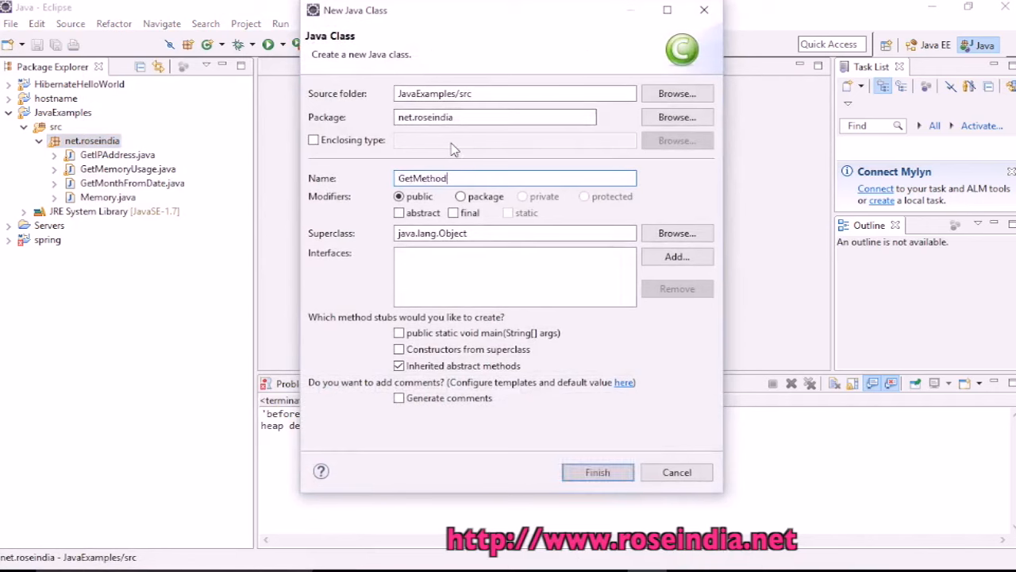
pyautogui.click(598, 472)
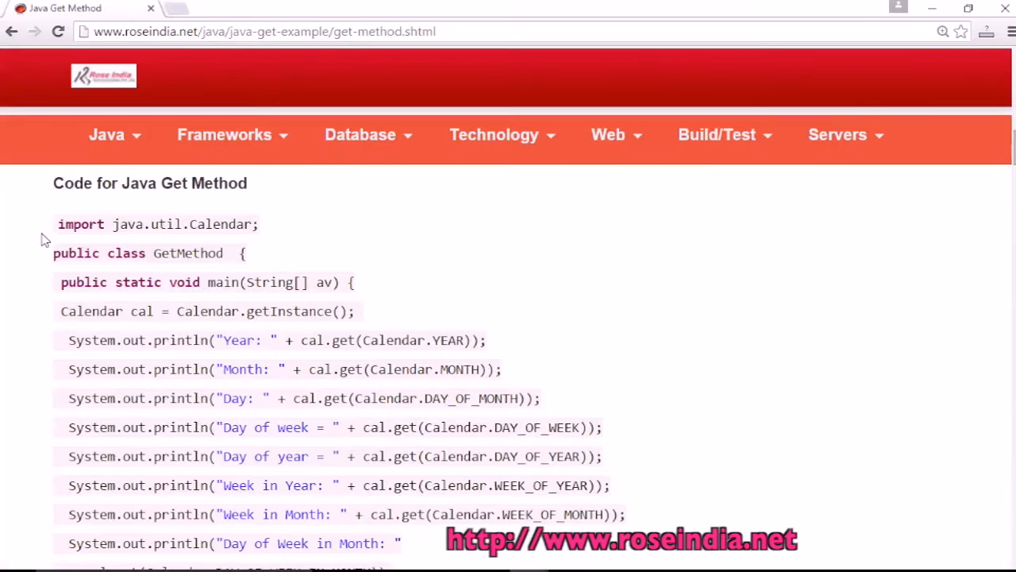
# Select the GetMethod example program's code on the roseindia.net page for copying
pyautogui.moveTo(57, 224); pyautogui.dragTo(71, 282)
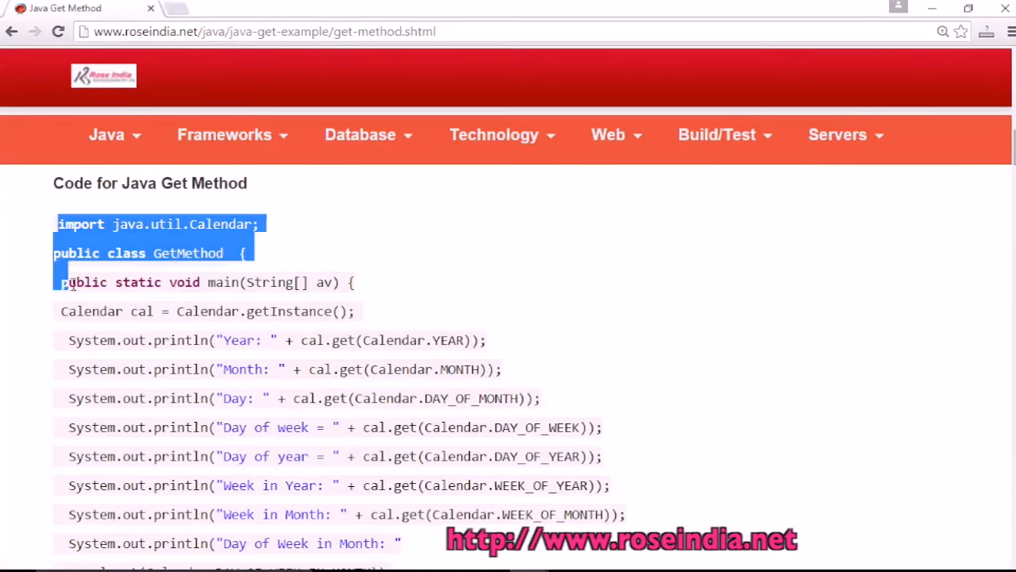
pyautogui.scroll(-3)
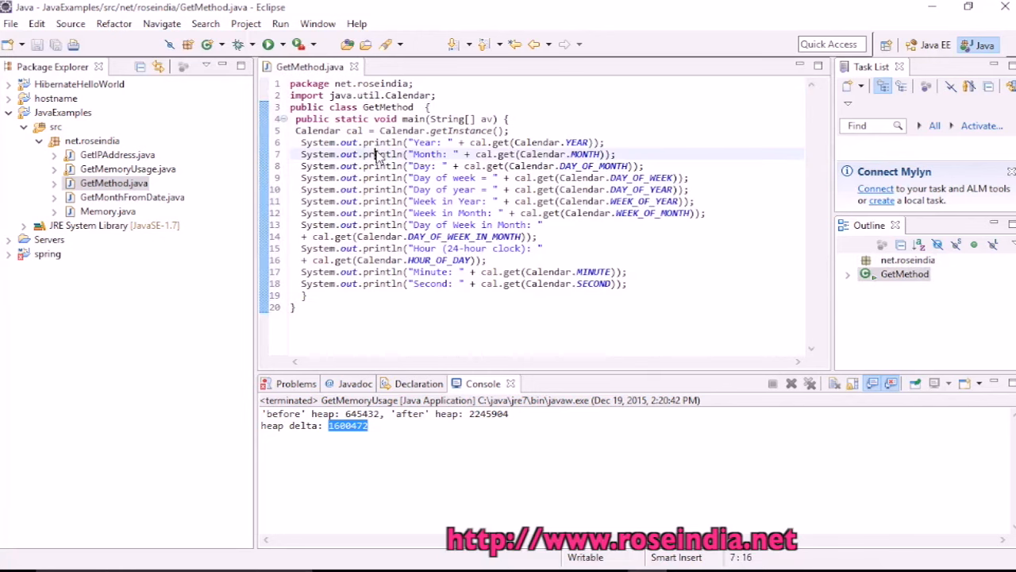
# Bring up the editor context menu on the pasted Calendar code to format it
pyautogui.rightClick(373, 154)
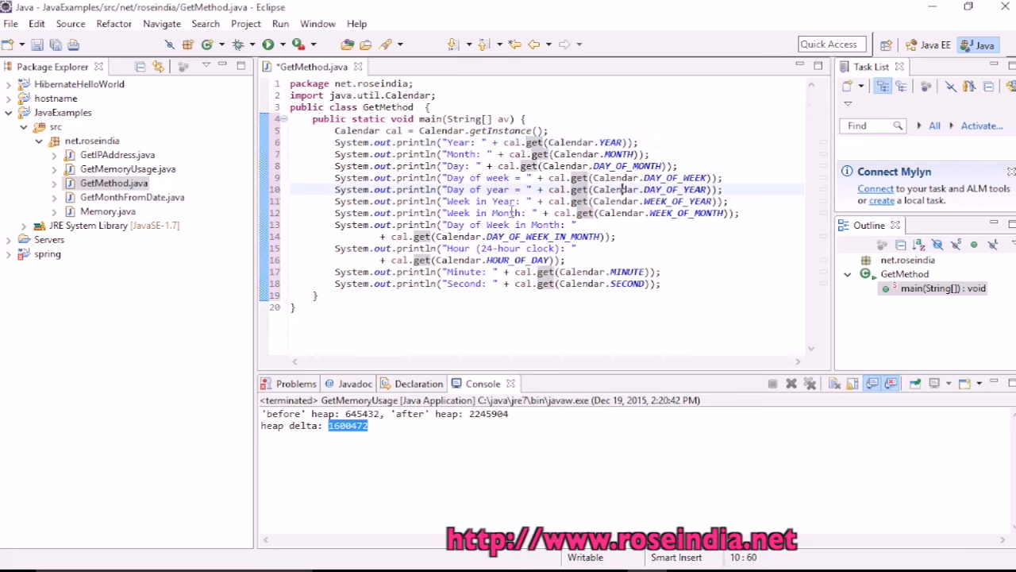
pyautogui.moveTo(540, 236)
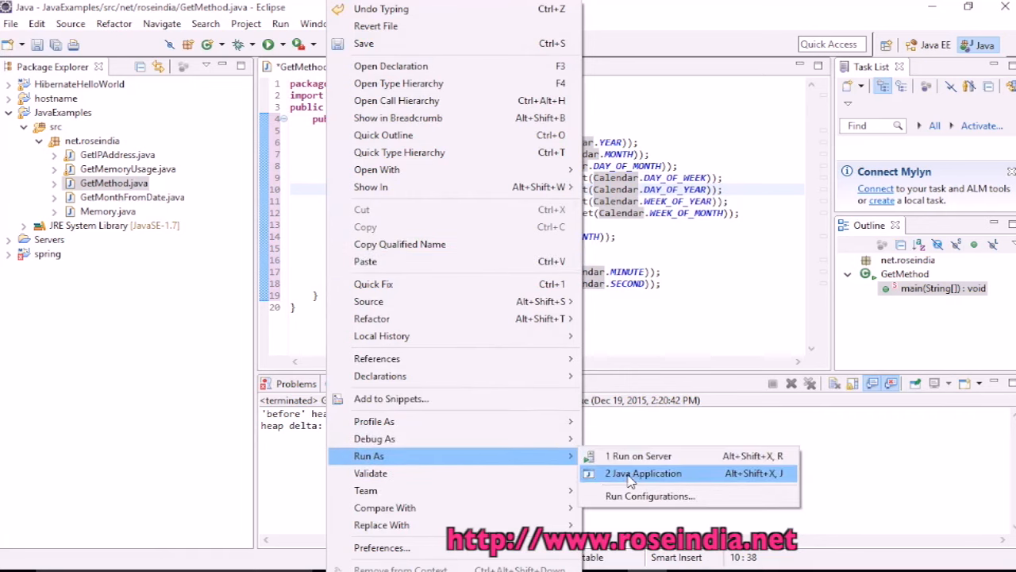
# Run GetMethod as a Java application and check the printed day value in the console
pyautogui.click(644, 472)
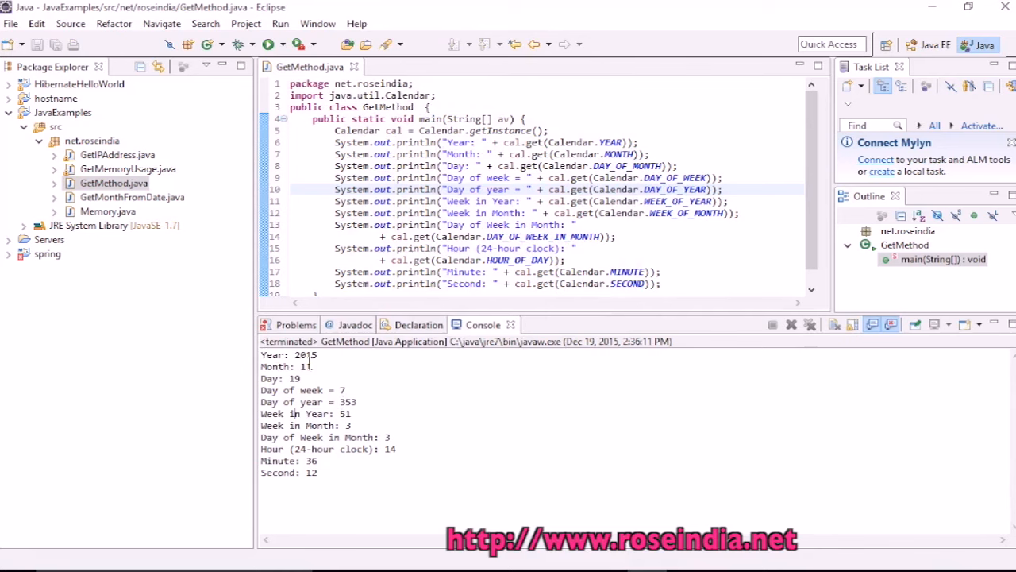
pyautogui.doubleClick(306, 355)
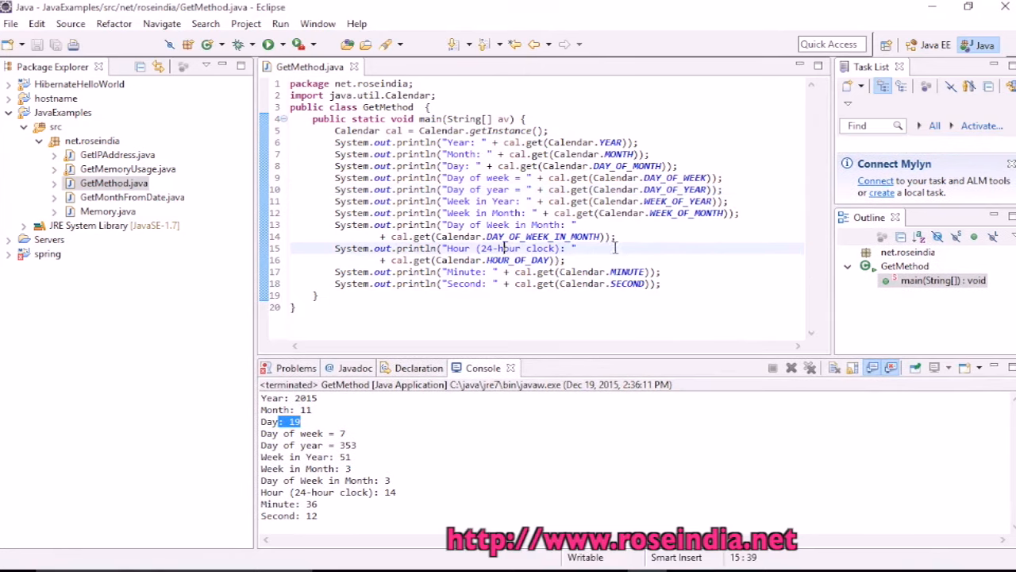
pyautogui.moveTo(641, 247)
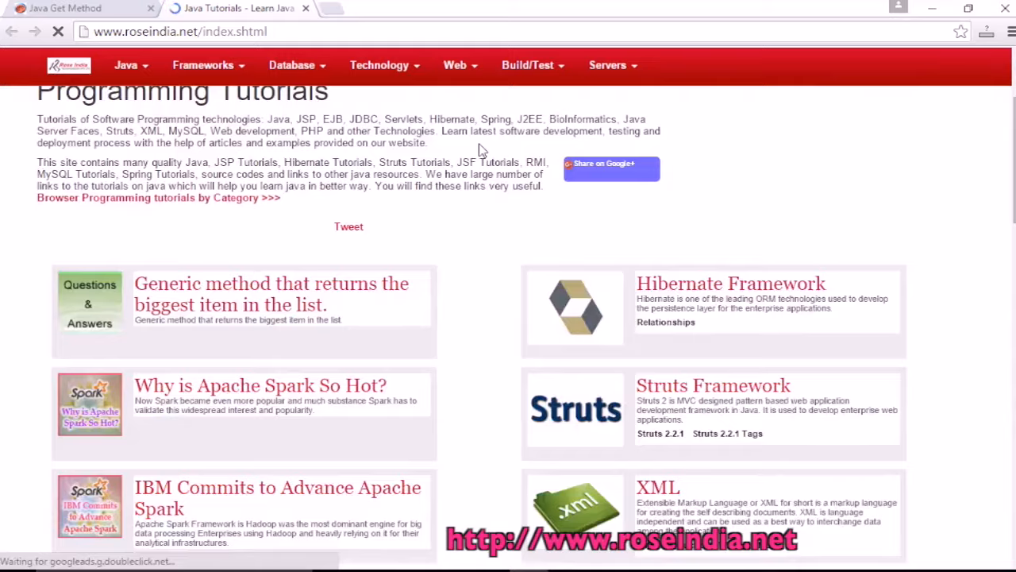
# Scroll down through the roseindia.net tutorial topic listings
pyautogui.scroll(-3)
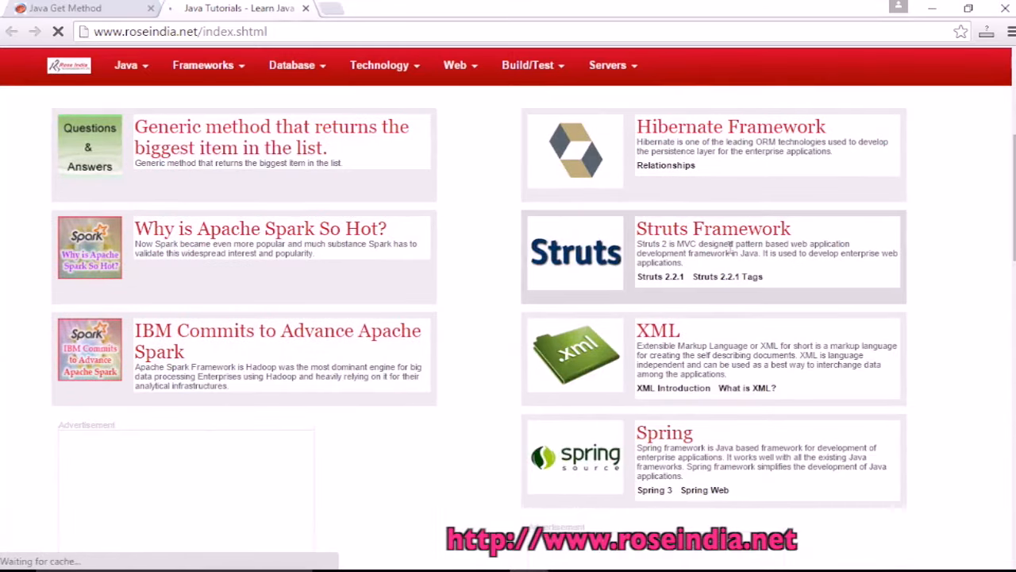
pyautogui.scroll(-3)
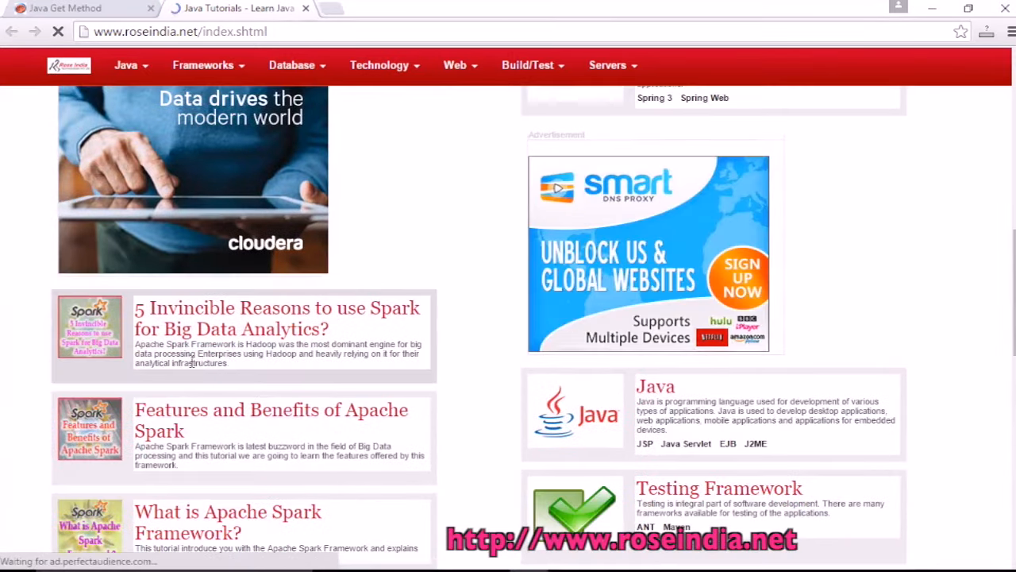
pyautogui.scroll(-3)
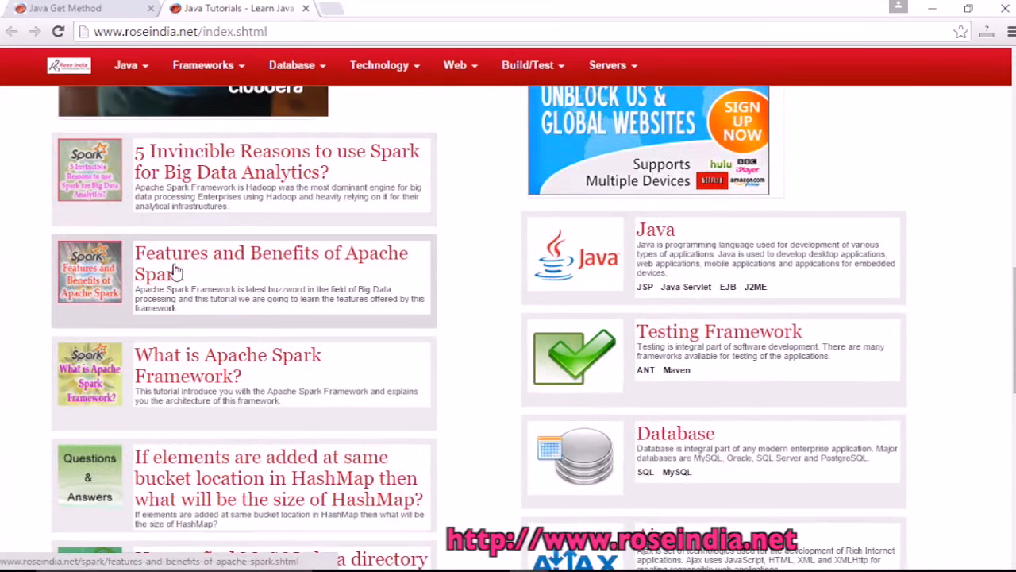
pyautogui.scroll(-3)
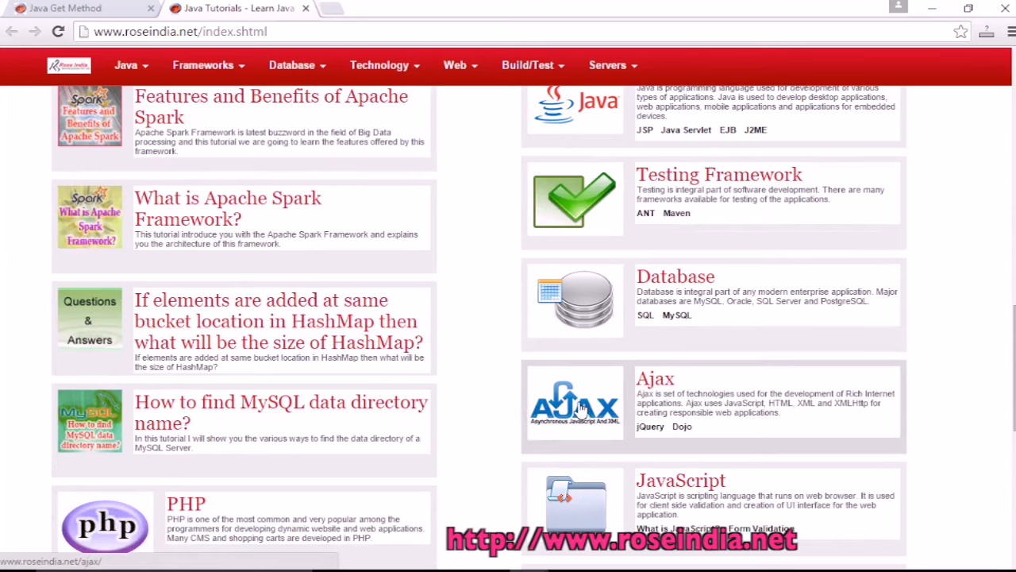
pyautogui.moveTo(462, 324)
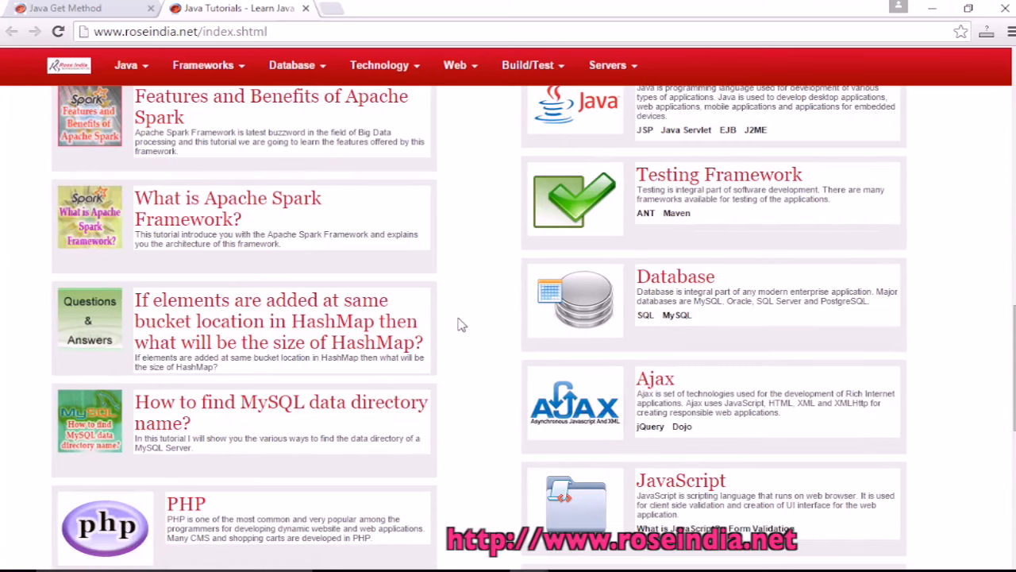